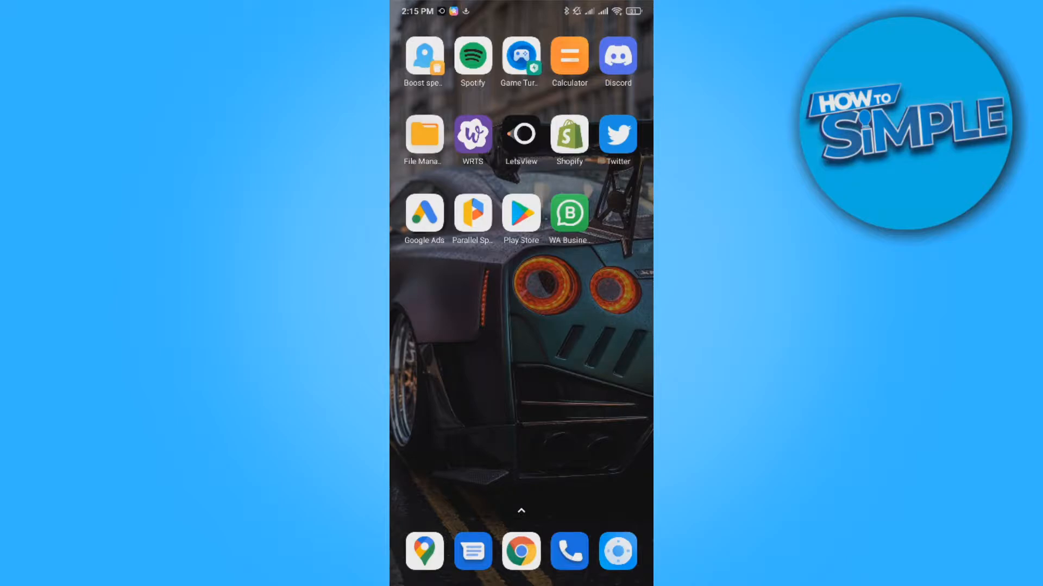
# Step: Search the Play Store for 'google' to find the Google app listing
pyautogui.hscroll(-3)
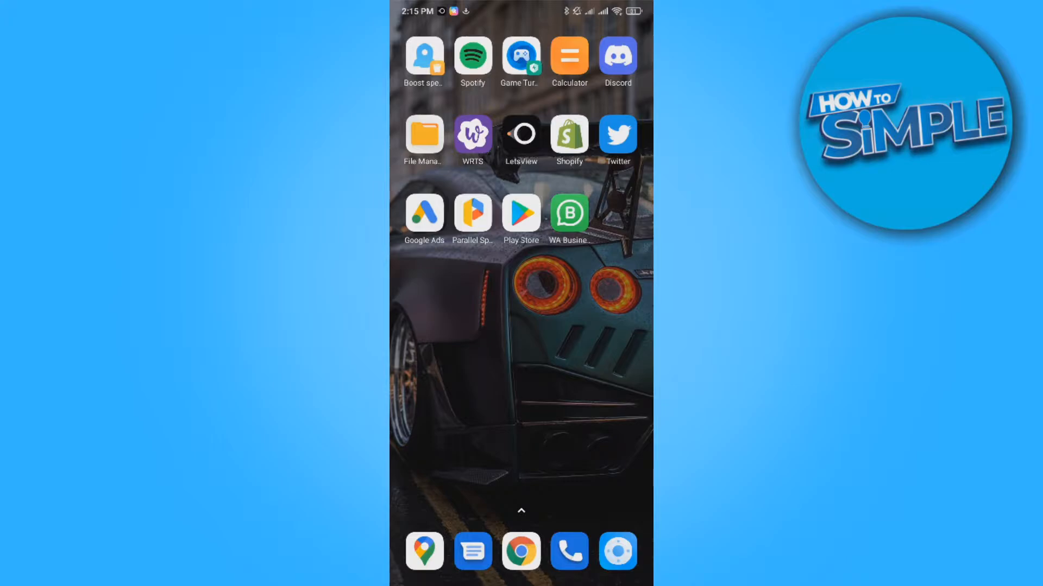
pyautogui.click(520, 214)
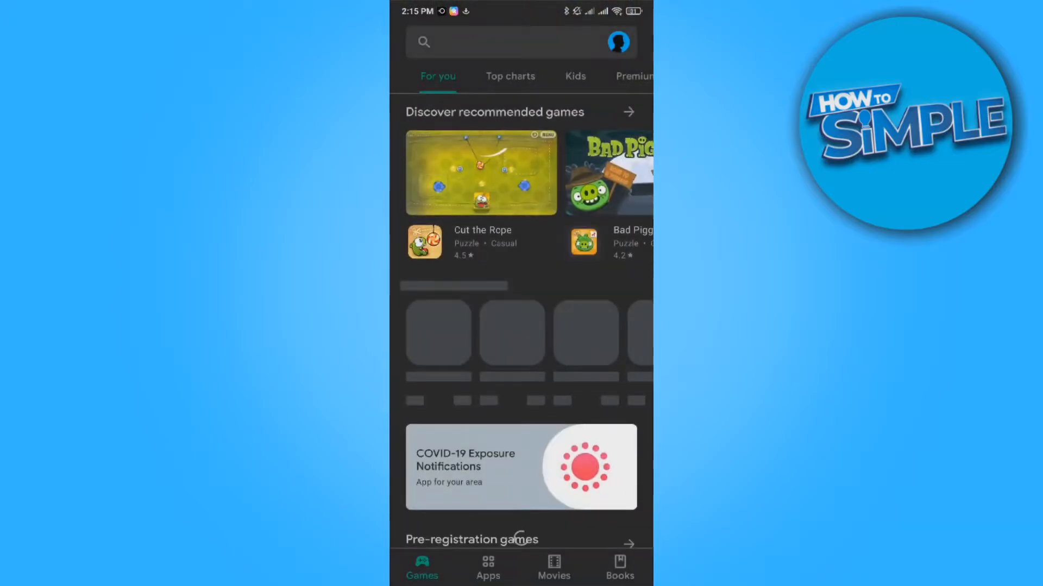
pyautogui.write('google')
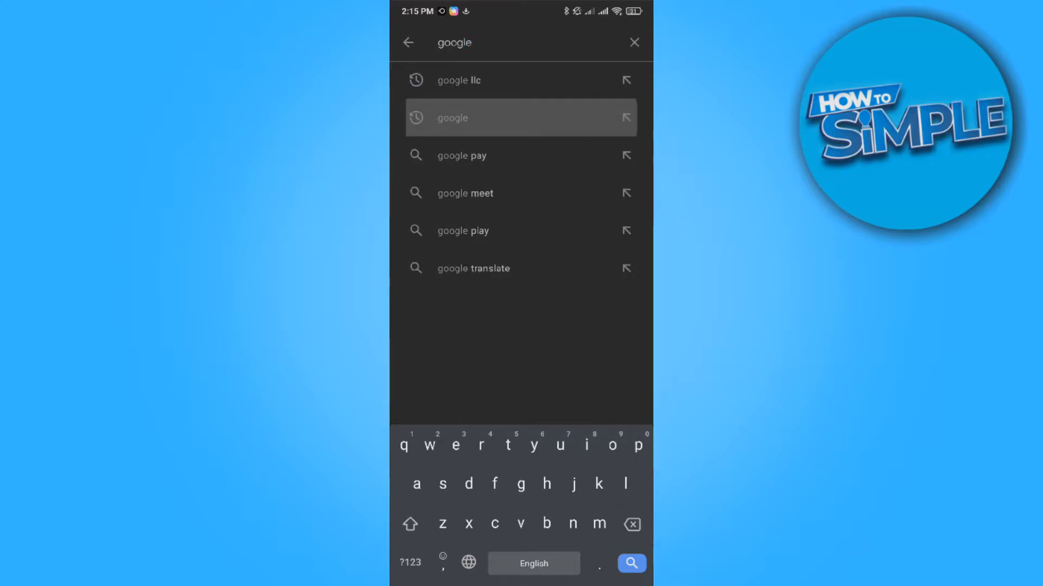
pyautogui.click(459, 80)
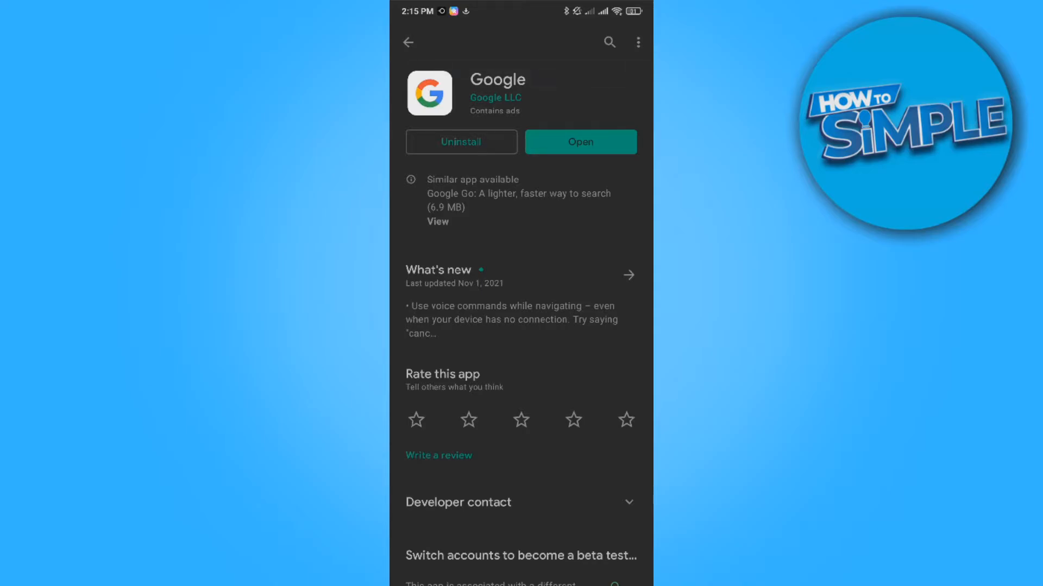
# Step: Launch the installed Google app and bring up its account menu
pyautogui.click(580, 141)
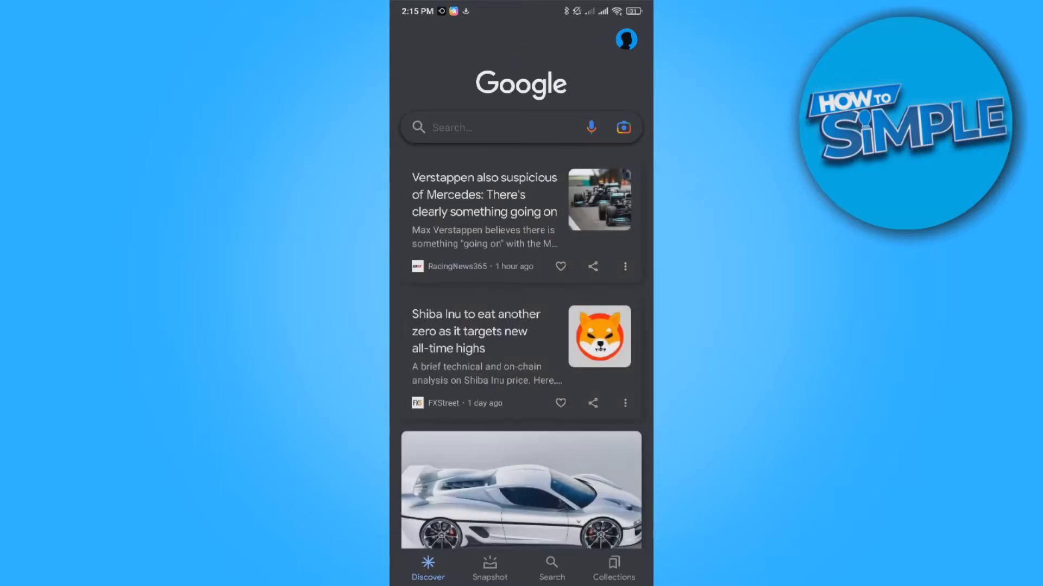
pyautogui.click(626, 40)
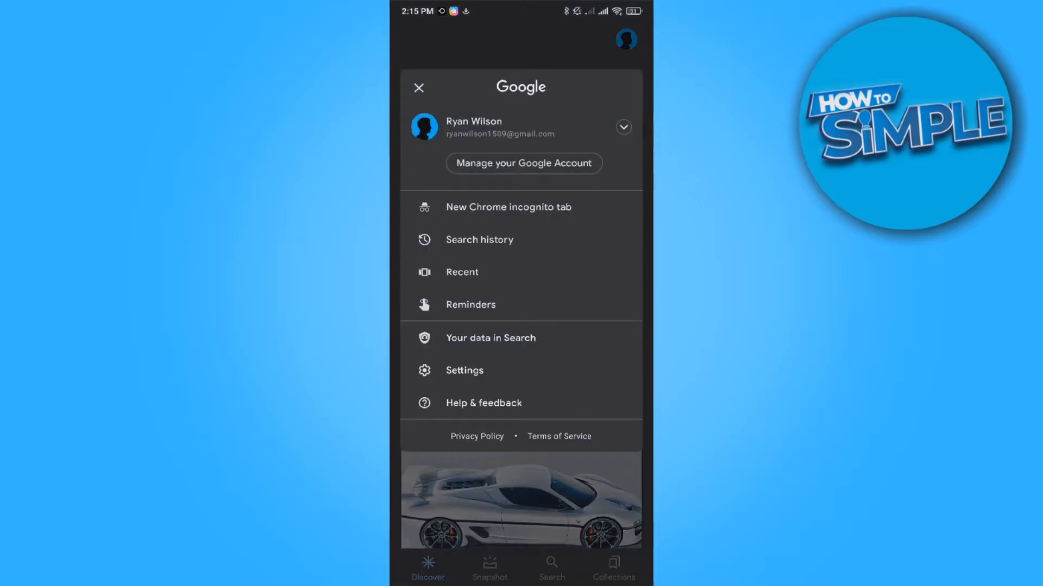
# Step: Navigate from the account menu through Settings to the Voice settings
pyautogui.click(464, 371)
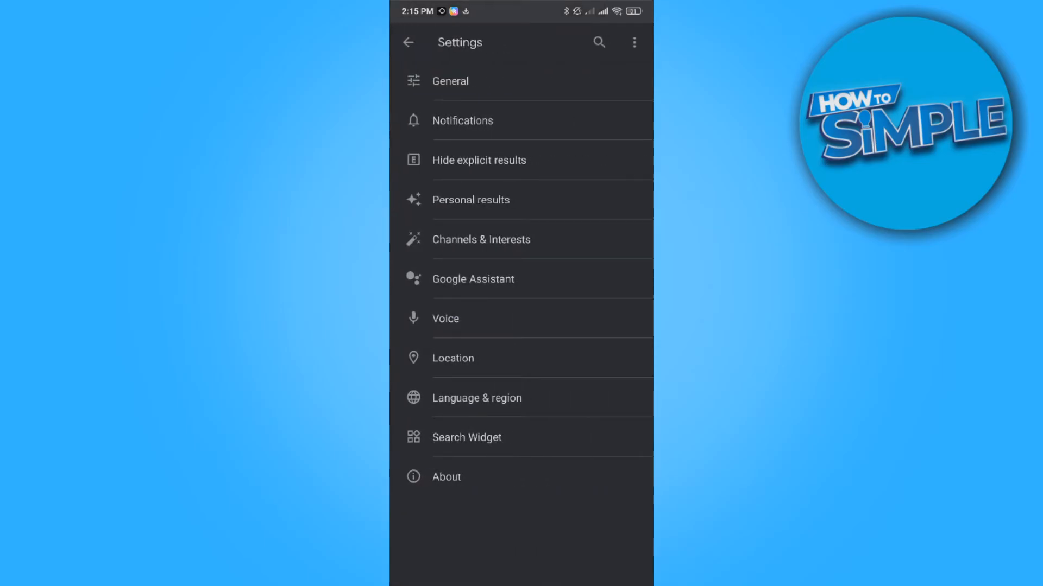
pyautogui.click(445, 319)
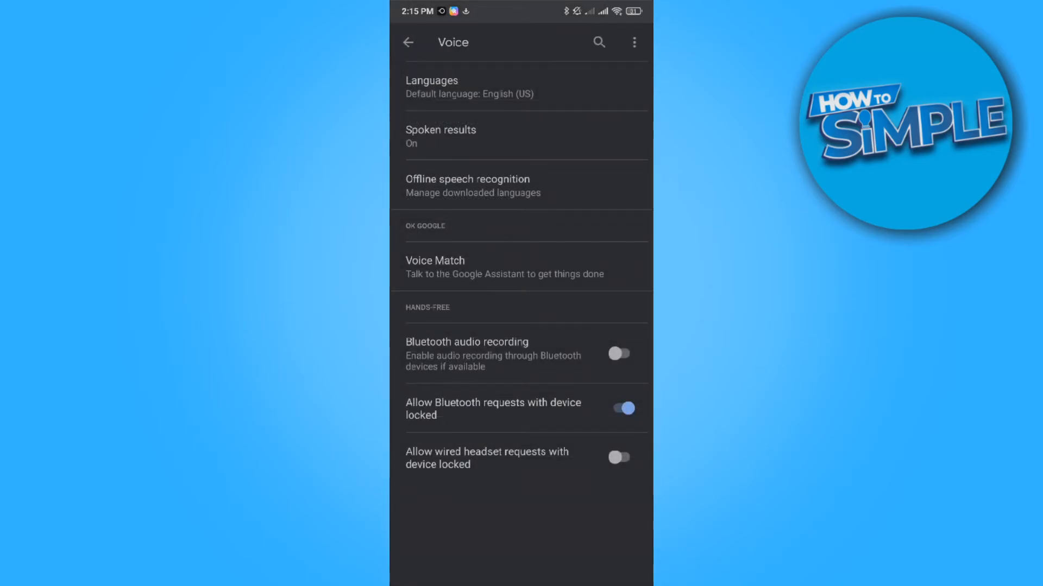
pyautogui.click(504, 266)
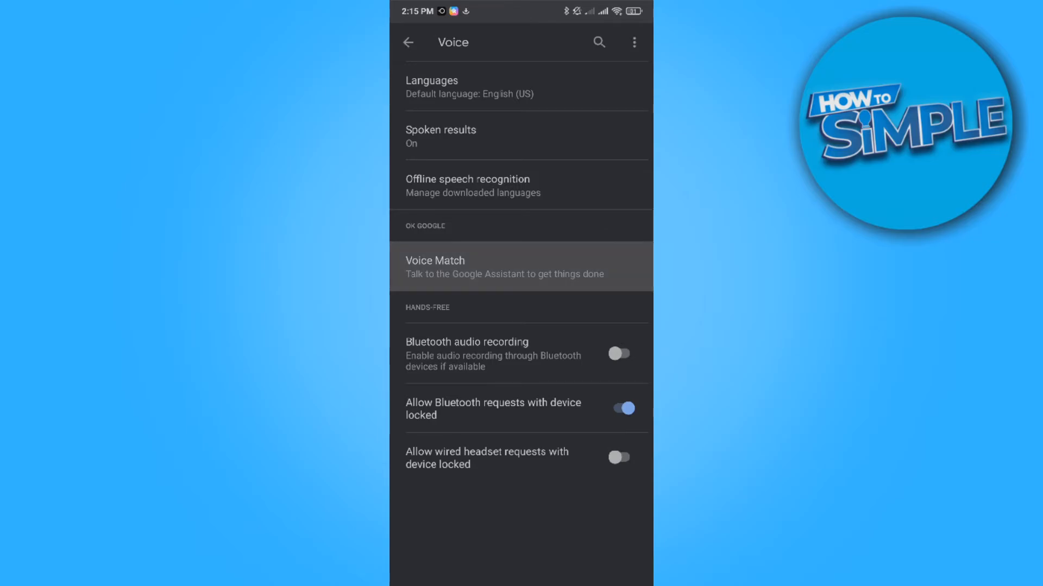
# Step: Switch on Ok Google for this phone on the Hey Google & Voice Match page
pyautogui.click(503, 266)
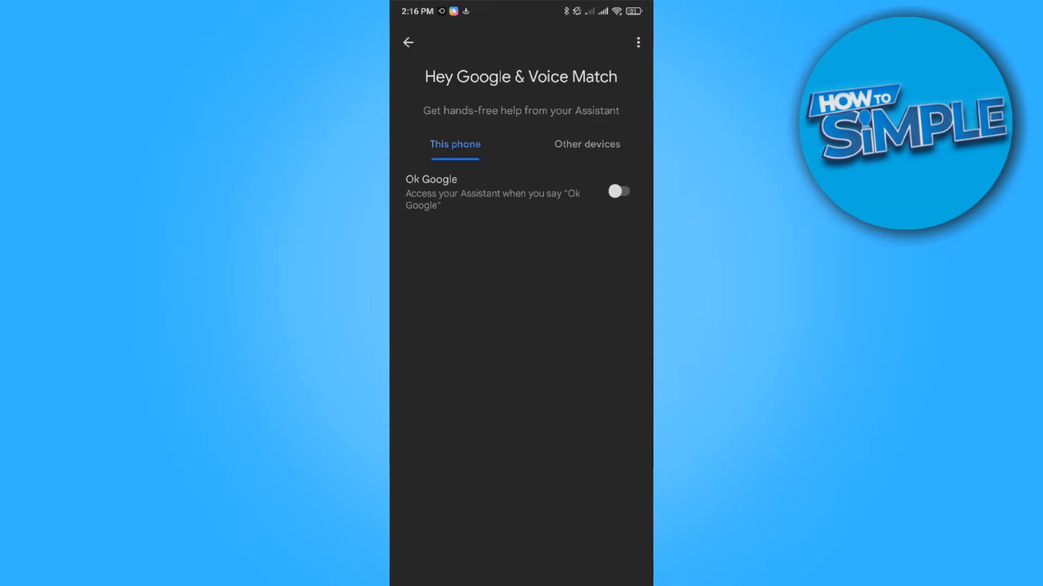
pyautogui.click(618, 191)
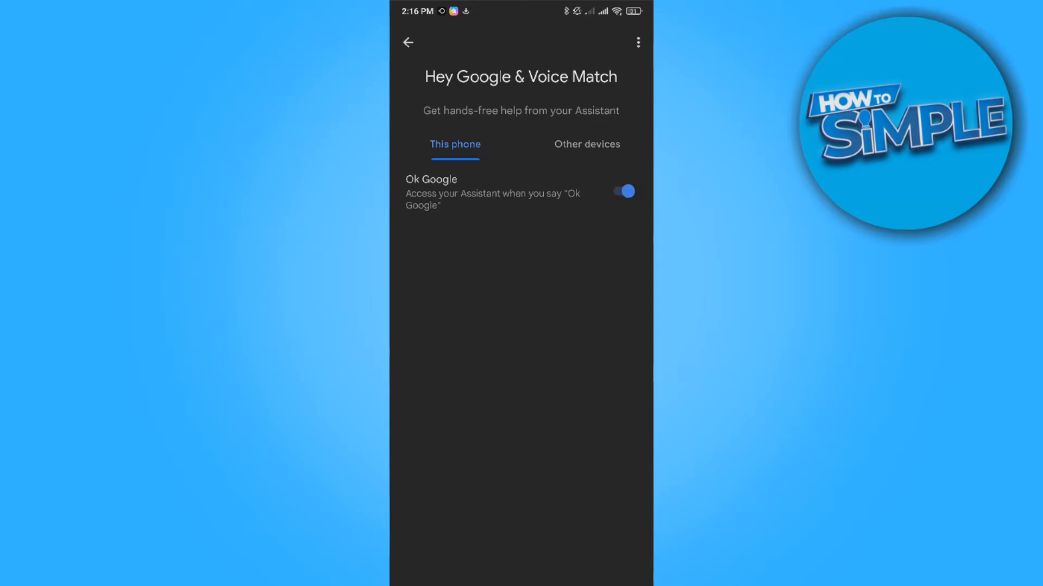